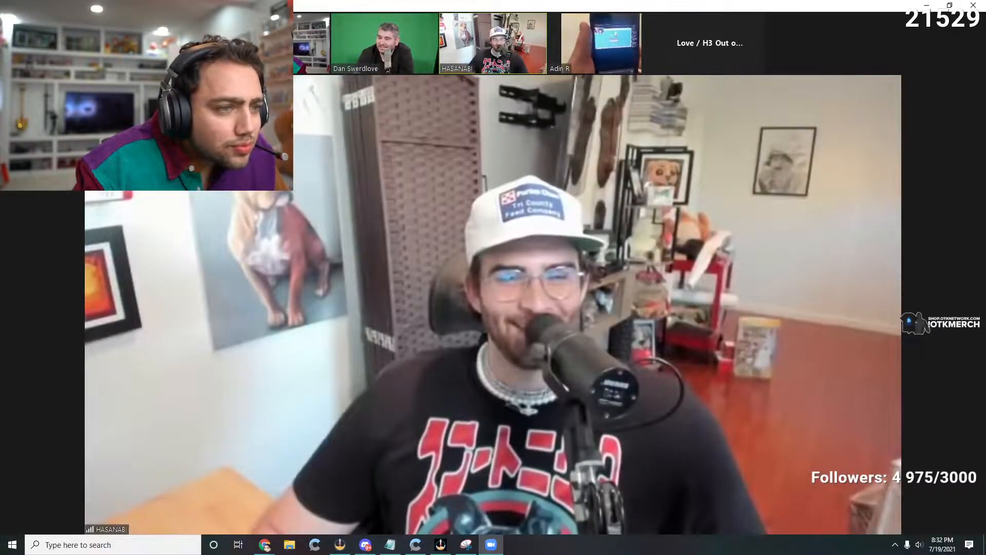
- Switch the main video to the participant holding up a phone
left_click(599, 43)
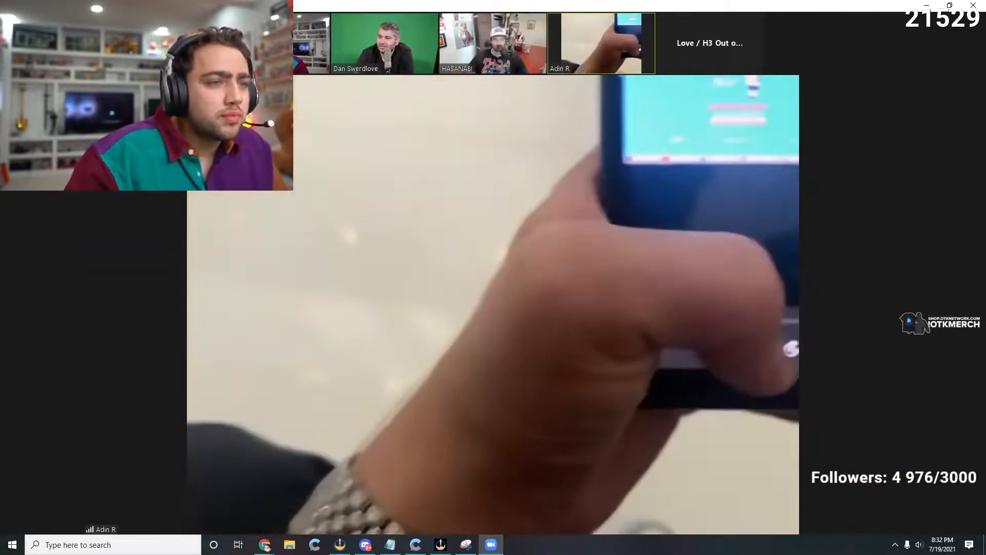